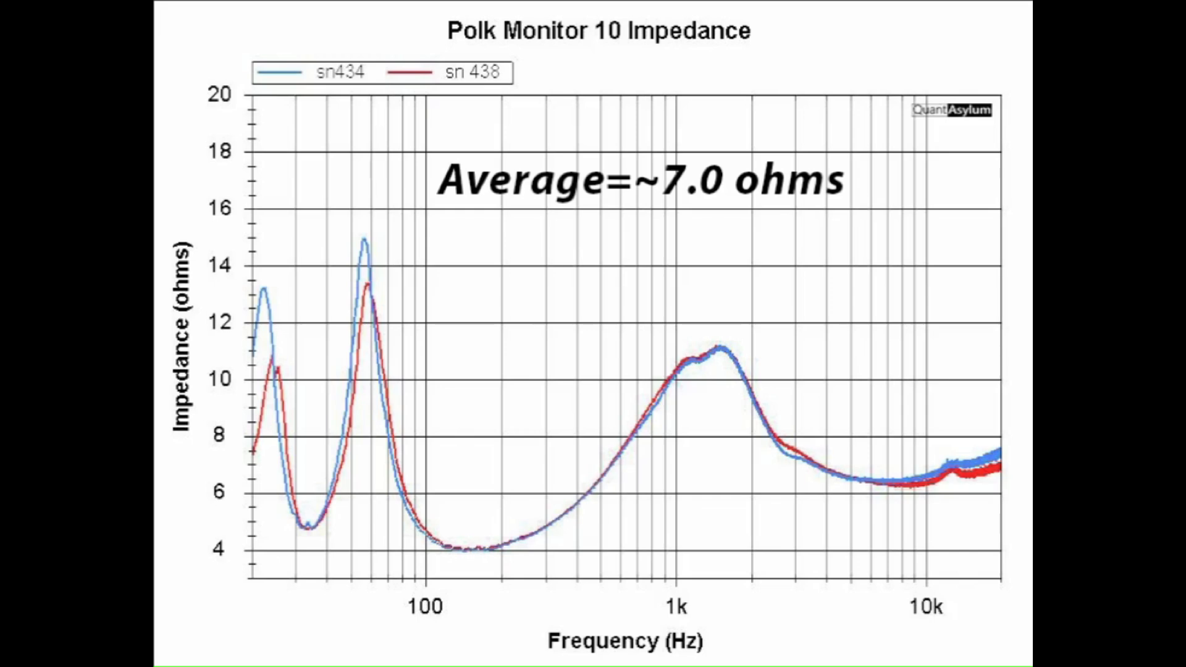
{"action": "mouse_move", "coordinate": [694, 180]}
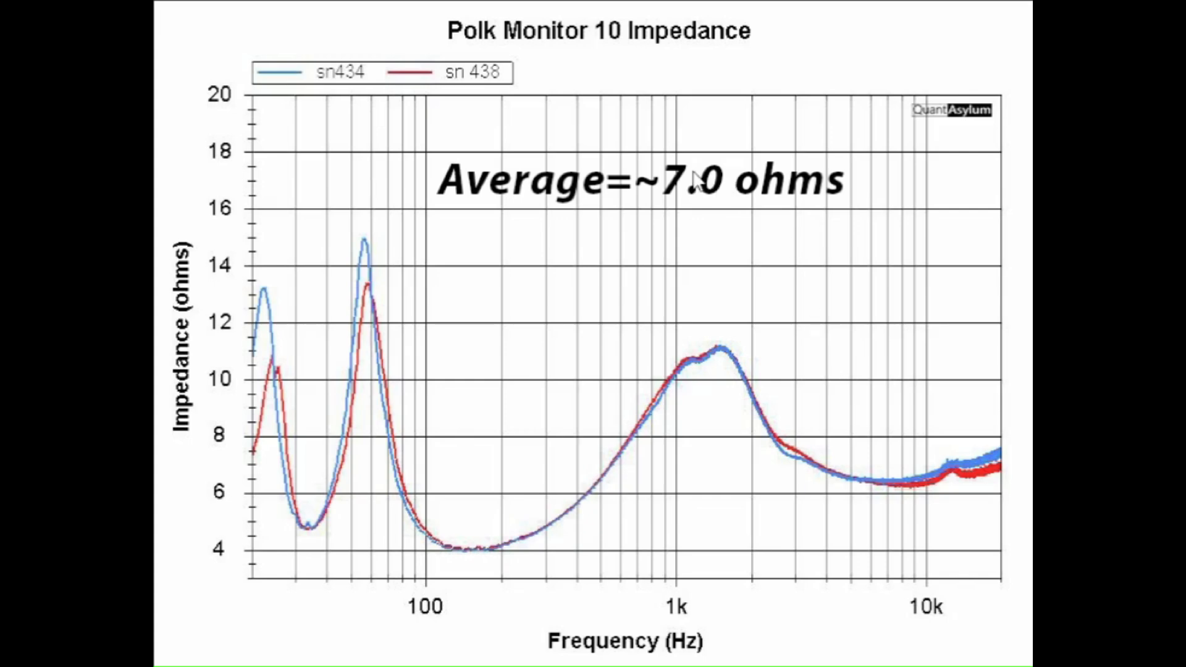
{"action": "mouse_move", "coordinate": [771, 388]}
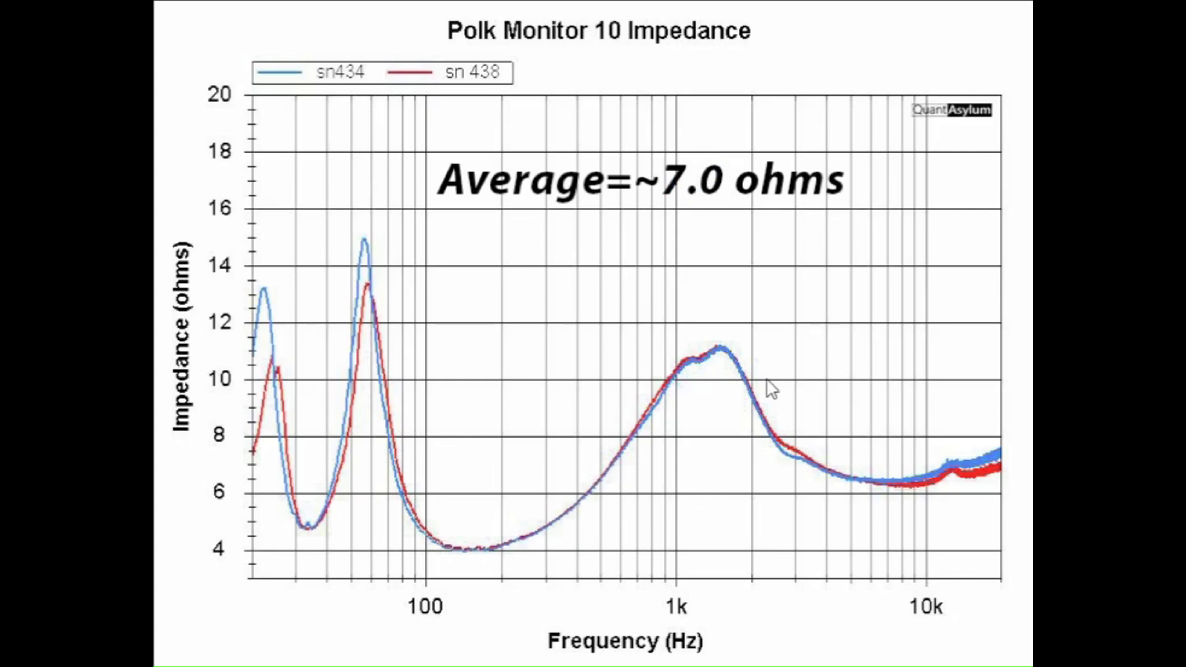
{"action": "mouse_move", "coordinate": [768, 388]}
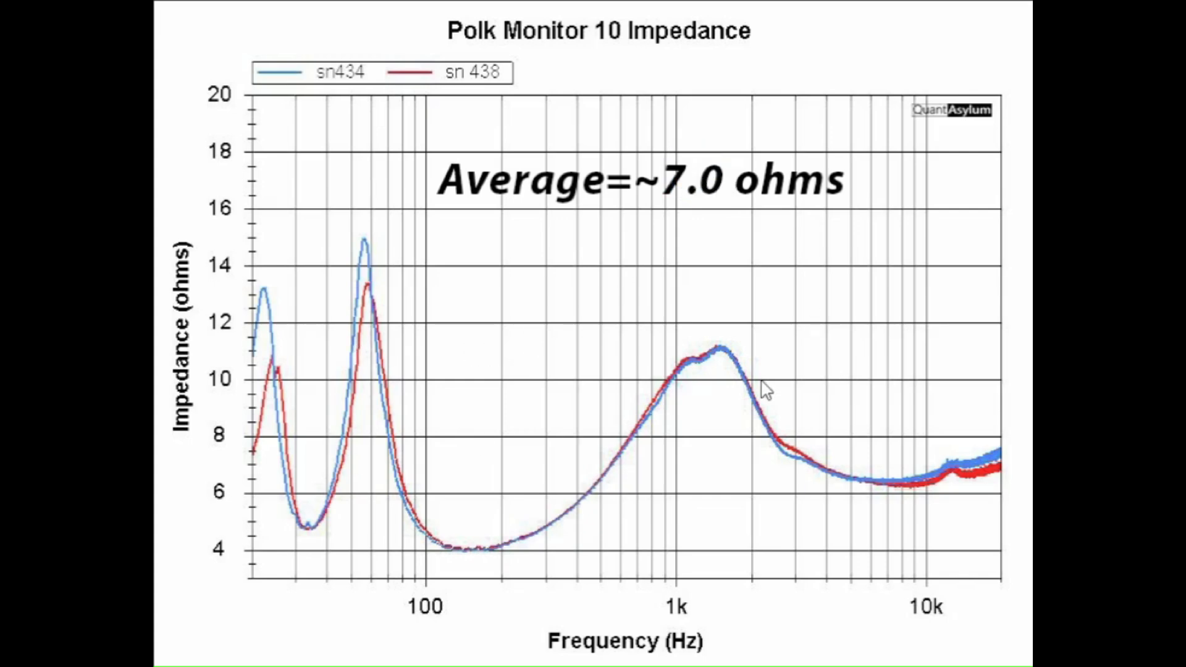
{"action": "mouse_move", "coordinate": [393, 336]}
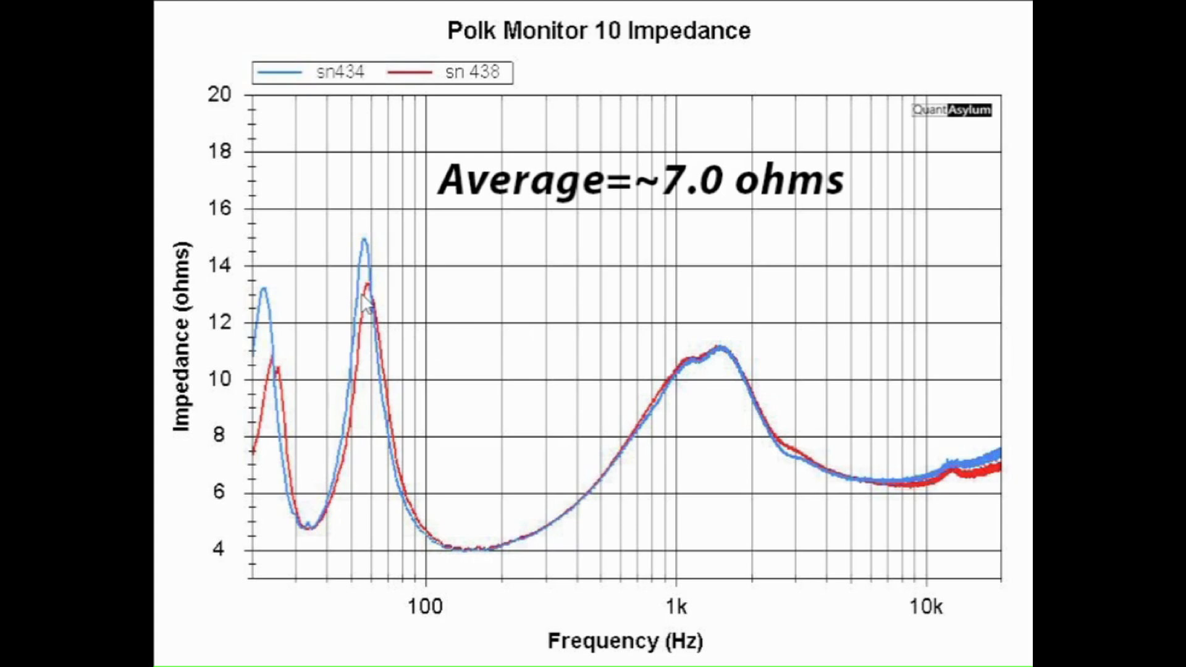
{"action": "mouse_move", "coordinate": [367, 254]}
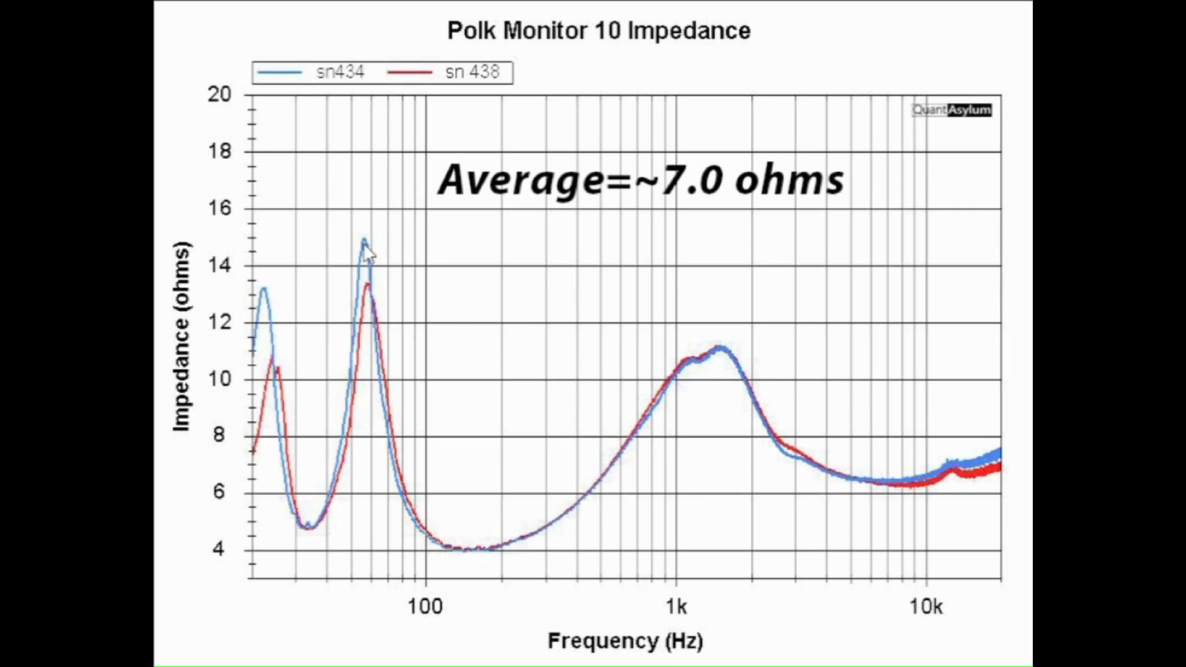
{"action": "mouse_move", "coordinate": [431, 549]}
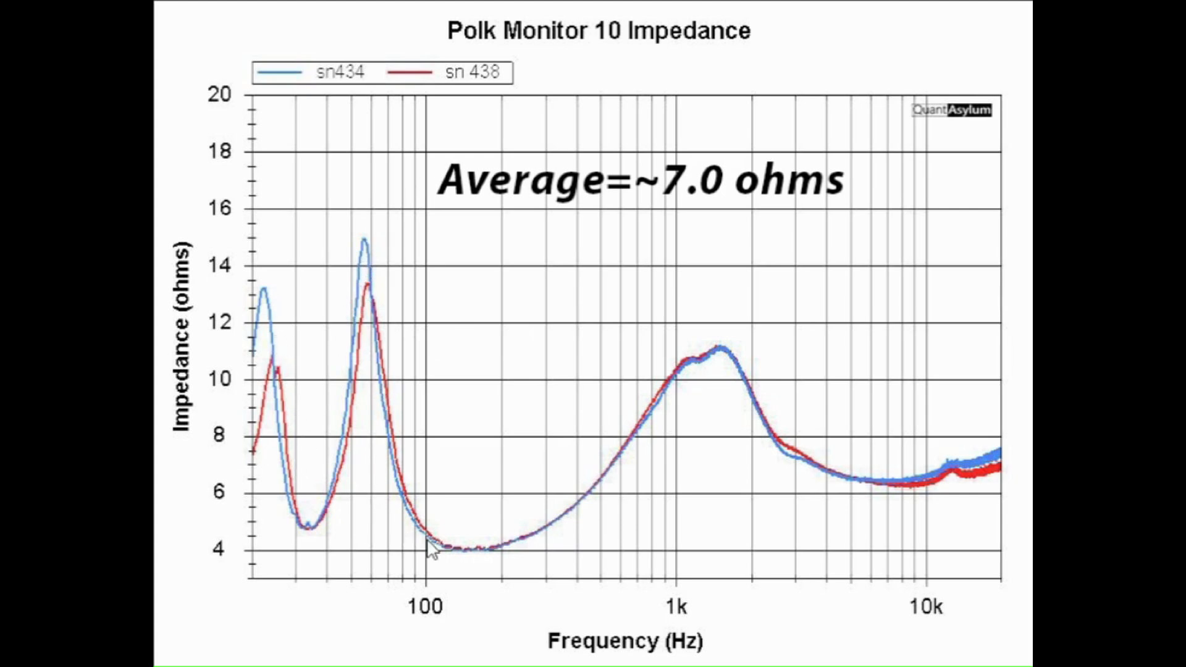
{"action": "mouse_move", "coordinate": [482, 559]}
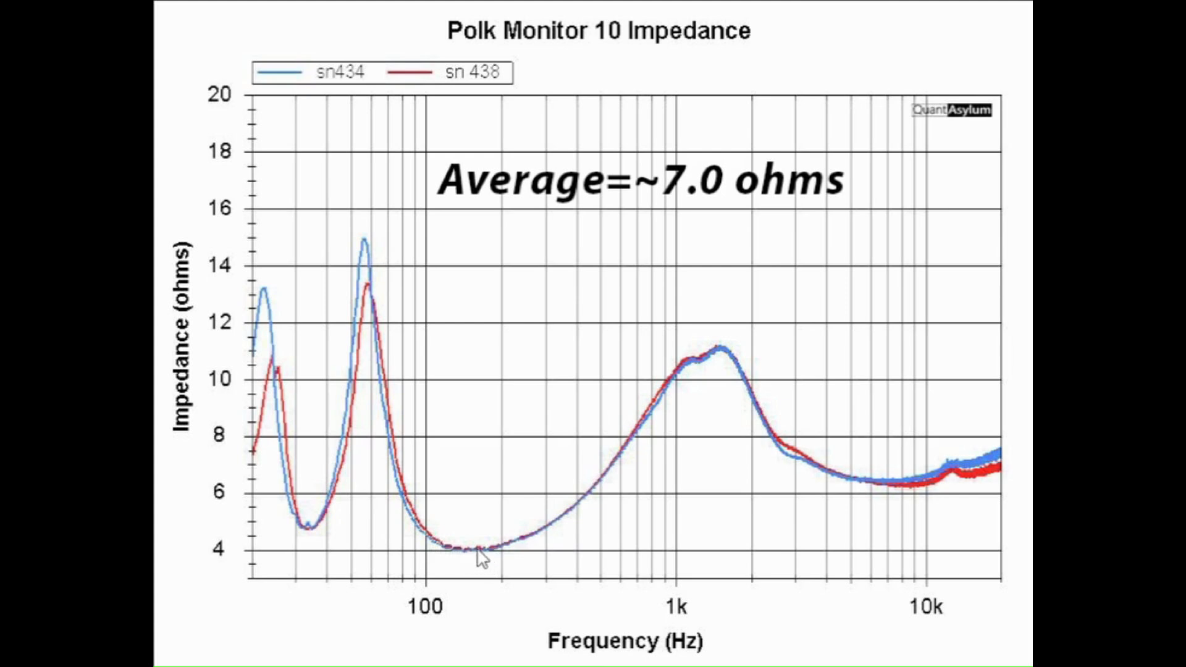
{"action": "mouse_move", "coordinate": [465, 558]}
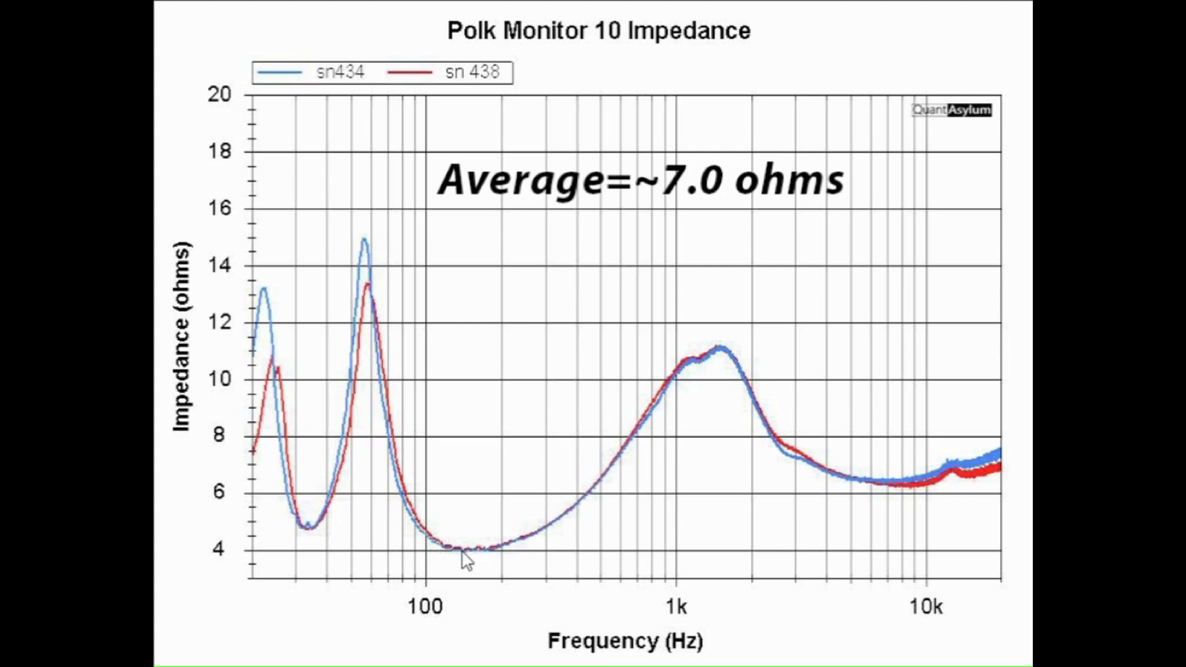
{"action": "mouse_move", "coordinate": [472, 561]}
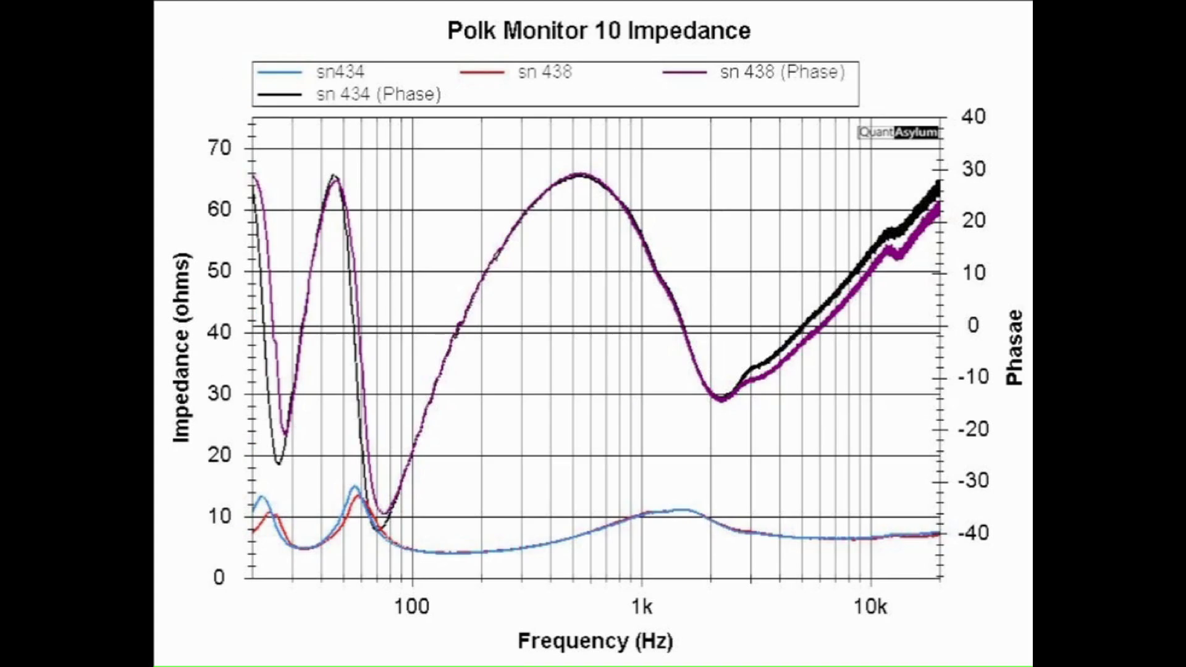
{"action": "mouse_move", "coordinate": [701, 320]}
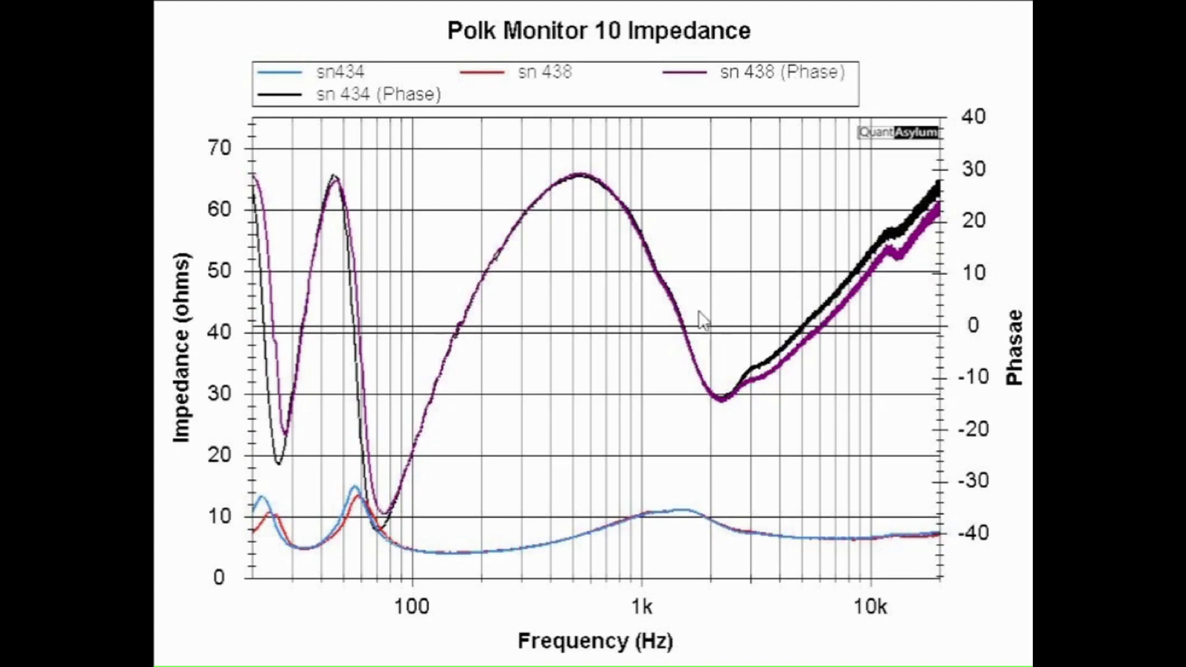
{"action": "mouse_move", "coordinate": [359, 196]}
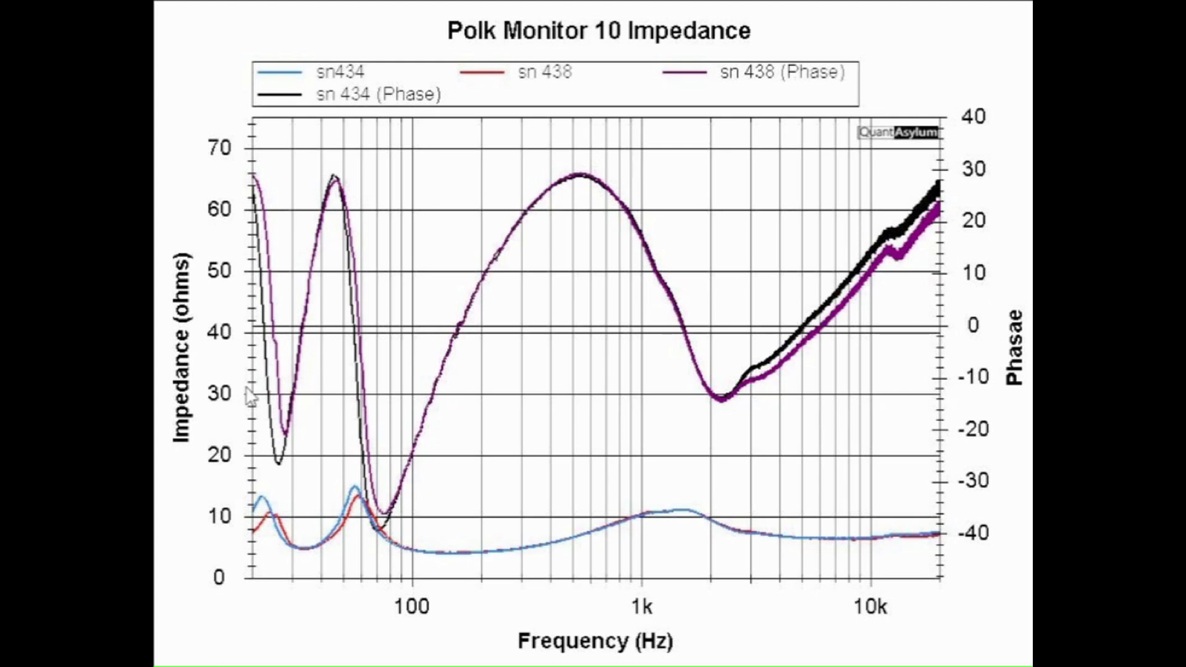
{"action": "mouse_move", "coordinate": [805, 310]}
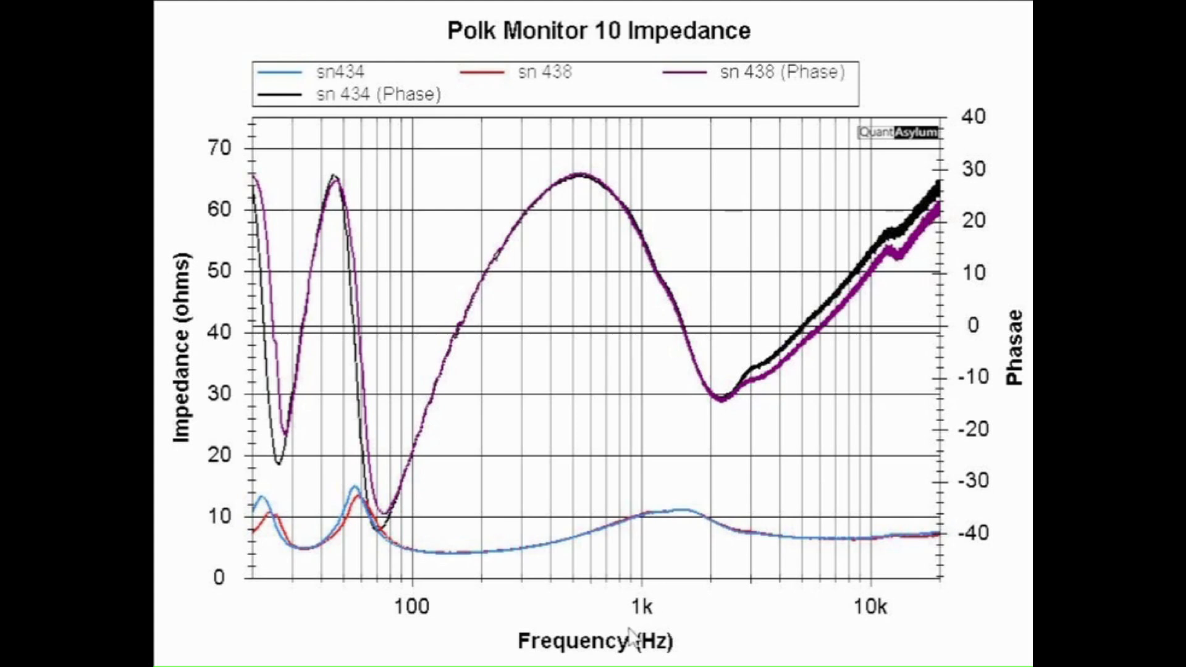
{"action": "mouse_move", "coordinate": [339, 519]}
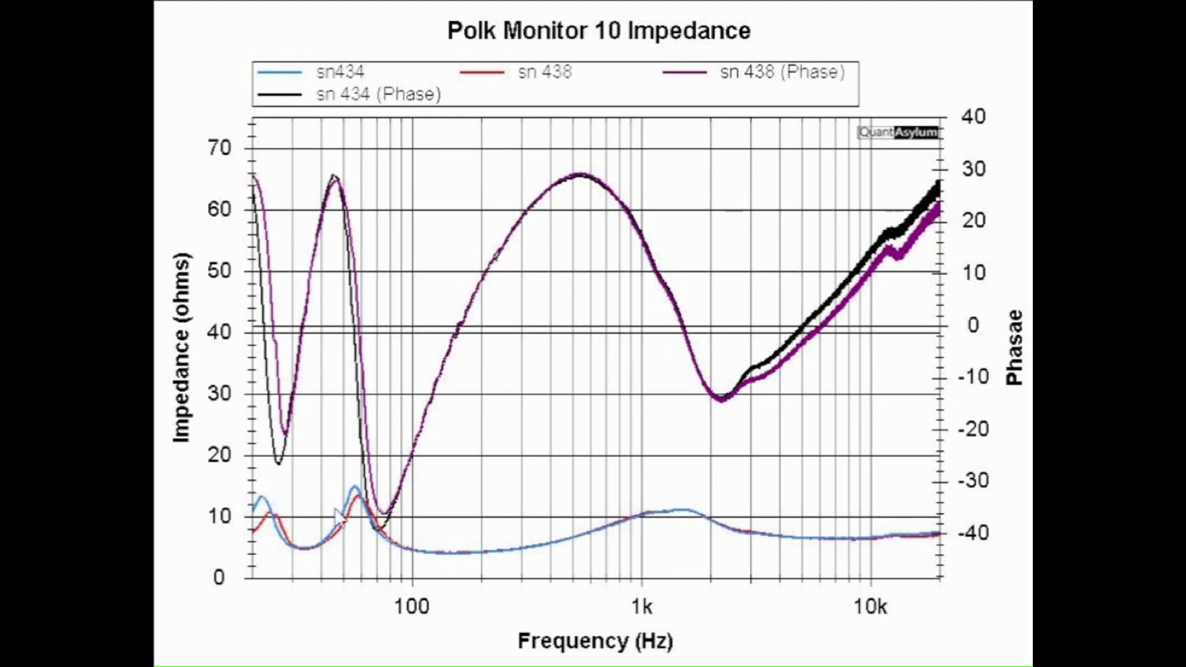
{"action": "mouse_move", "coordinate": [357, 189]}
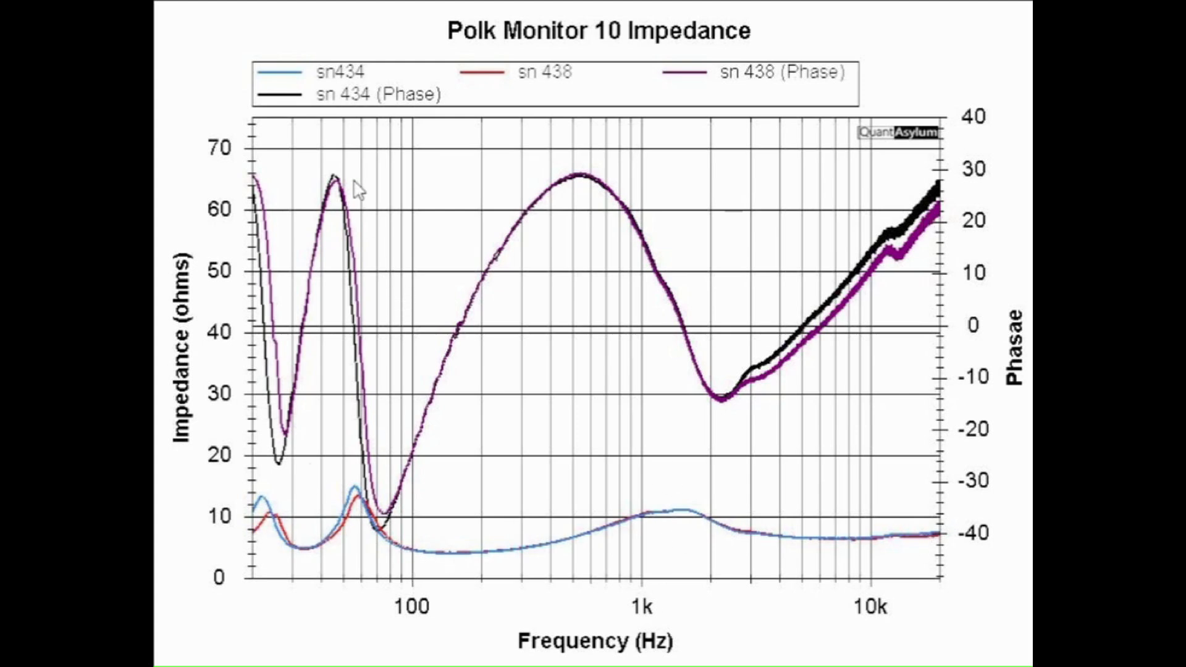
{"action": "mouse_move", "coordinate": [534, 230]}
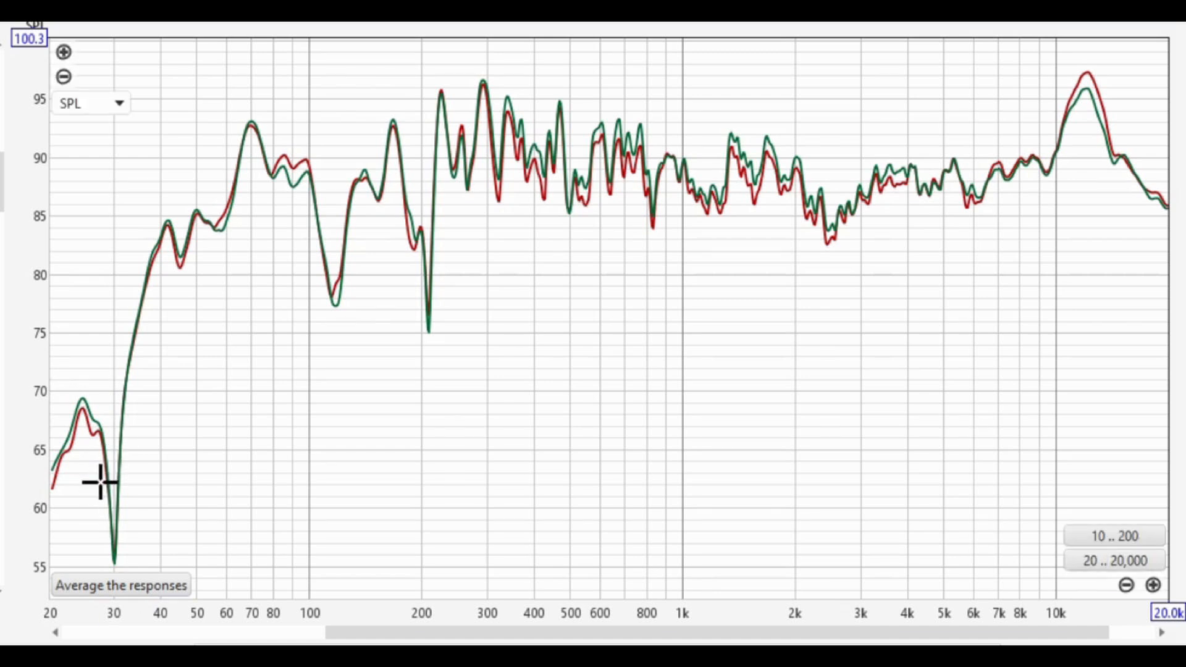
{"action": "mouse_move", "coordinate": [439, 291]}
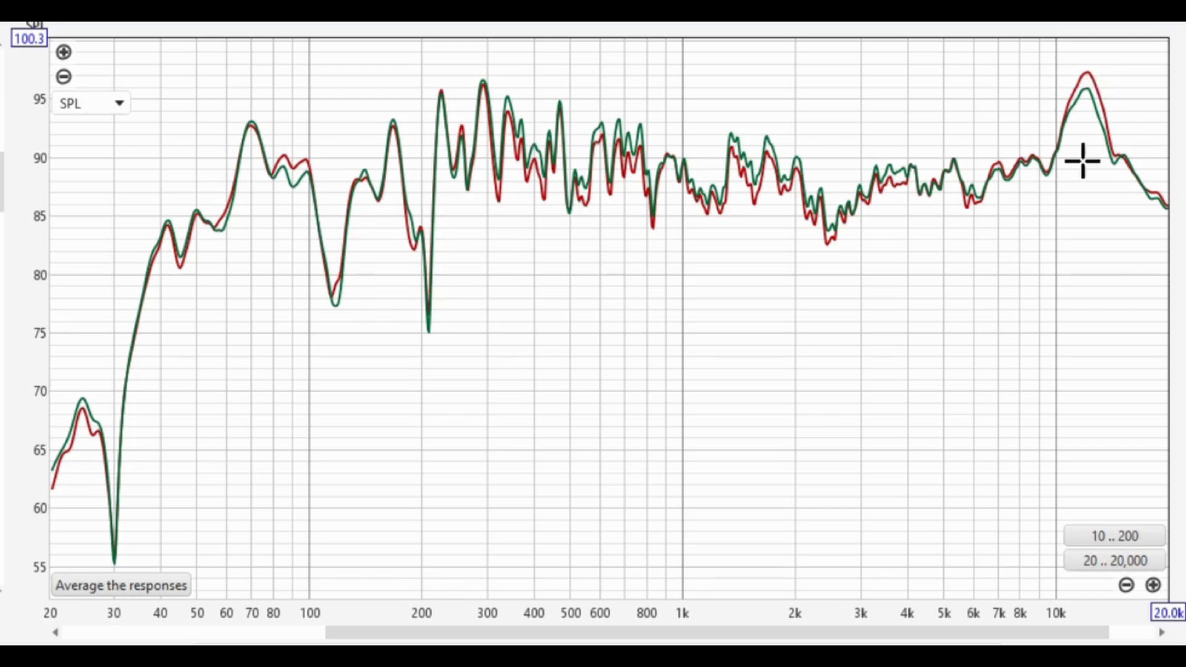
{"action": "mouse_move", "coordinate": [1112, 97]}
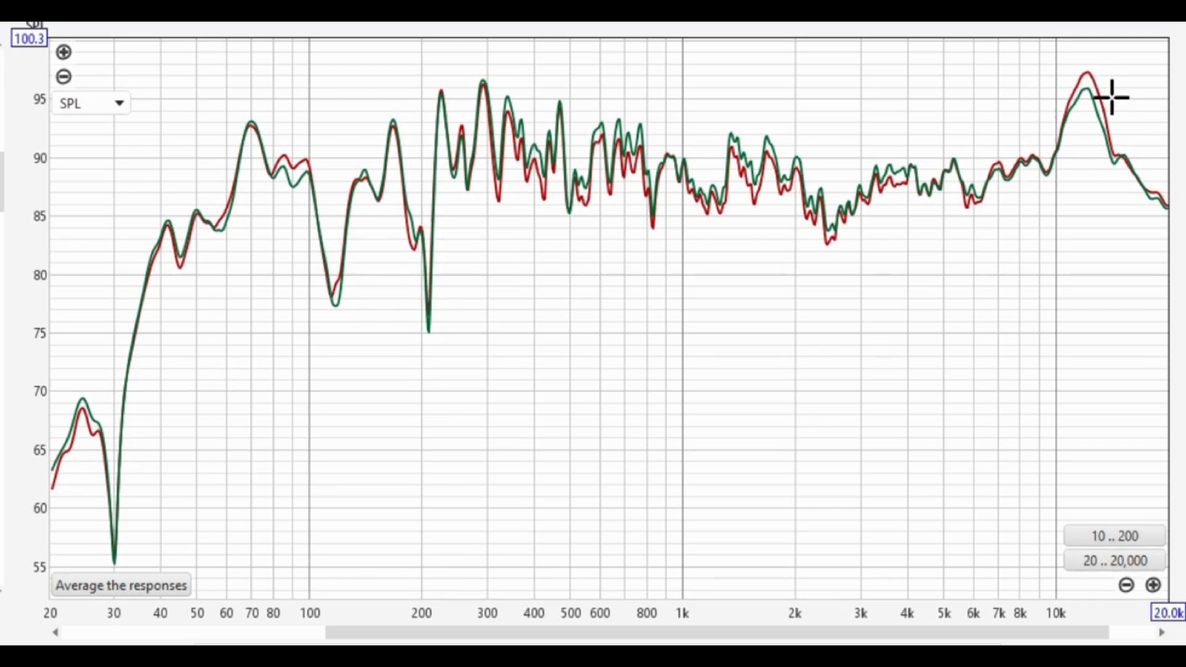
{"action": "mouse_move", "coordinate": [191, 260]}
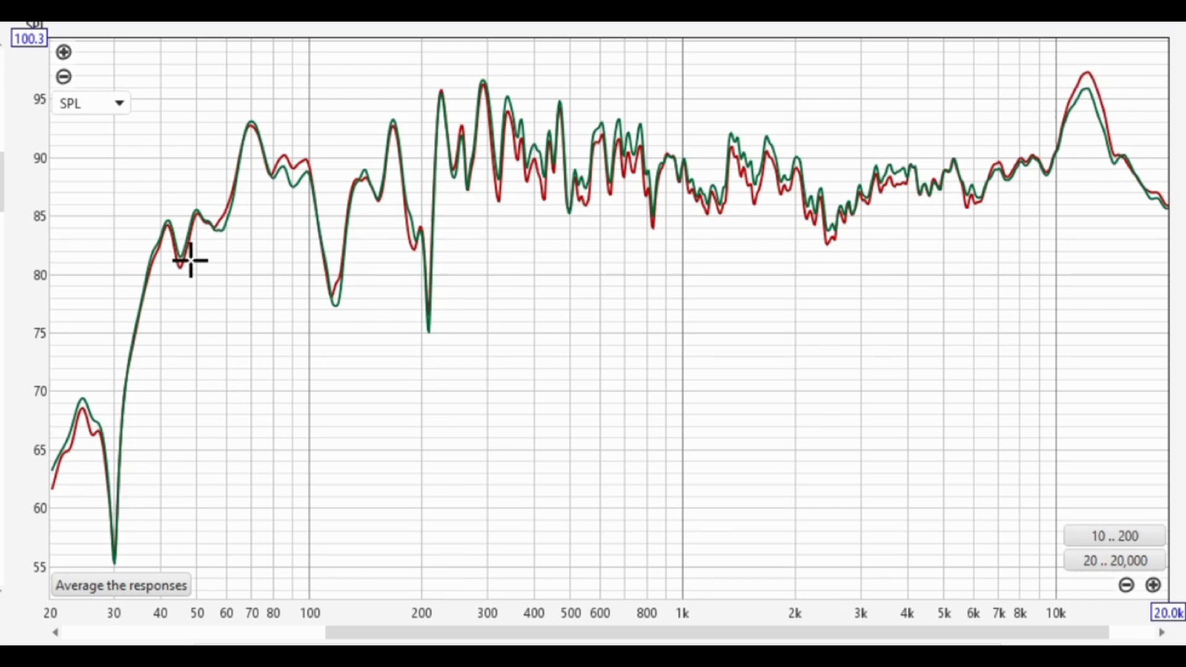